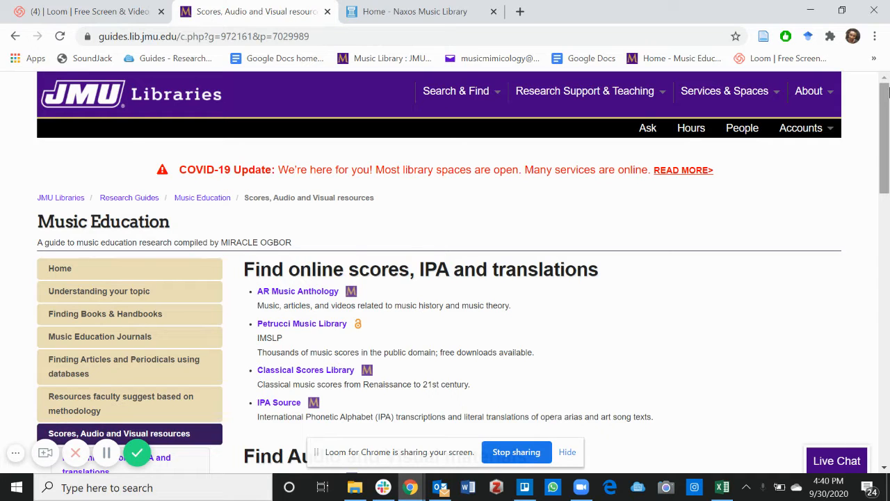
pyautogui.moveTo(869, 89)
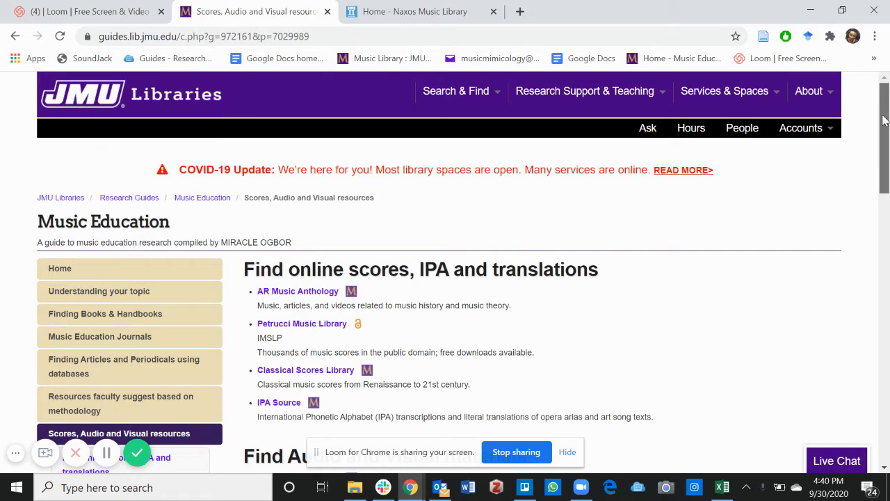
# Scroll the Music Education guide to the Find online scores, IPA and translations list
pyautogui.scroll(-3)
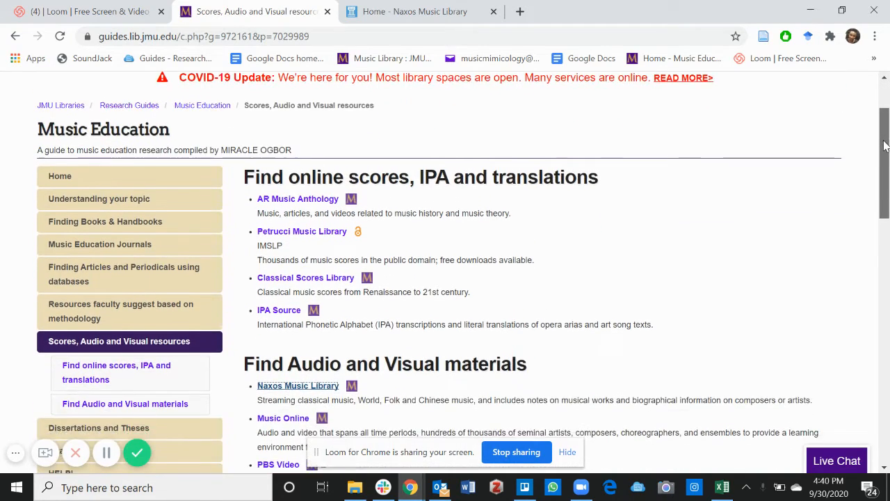
pyautogui.scroll(-3)
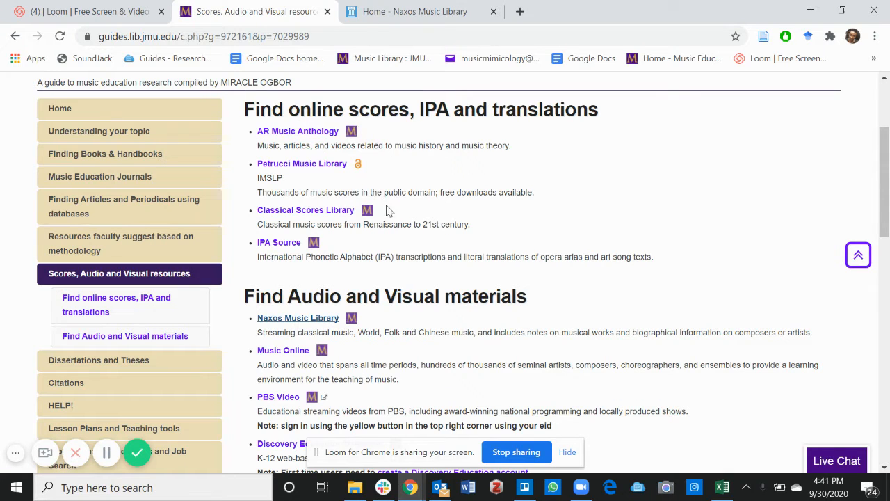
pyautogui.moveTo(387, 155)
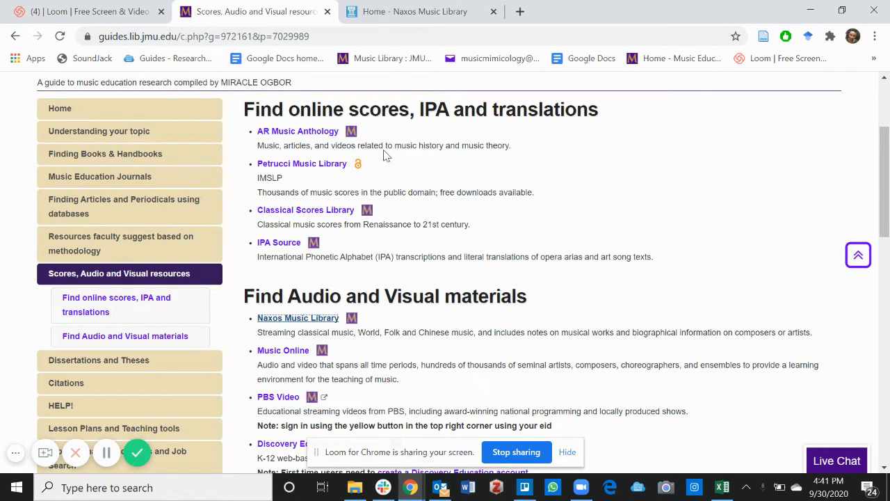
pyautogui.moveTo(390, 183)
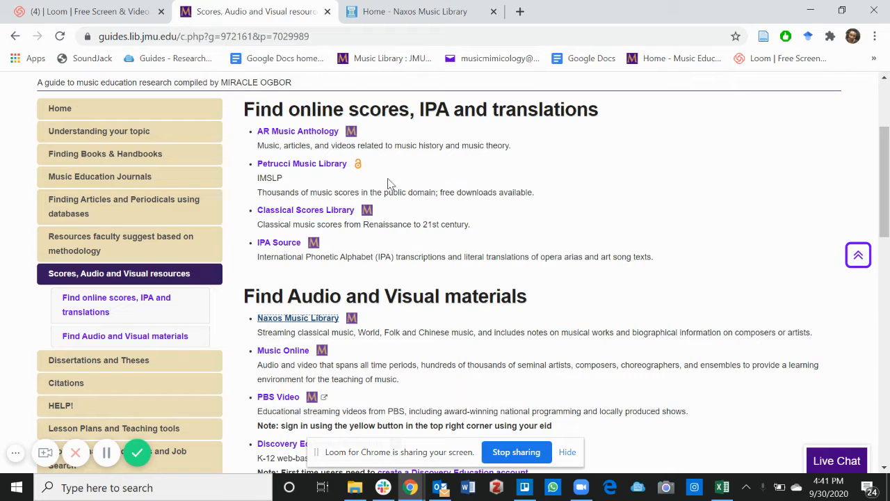
pyautogui.moveTo(263, 137)
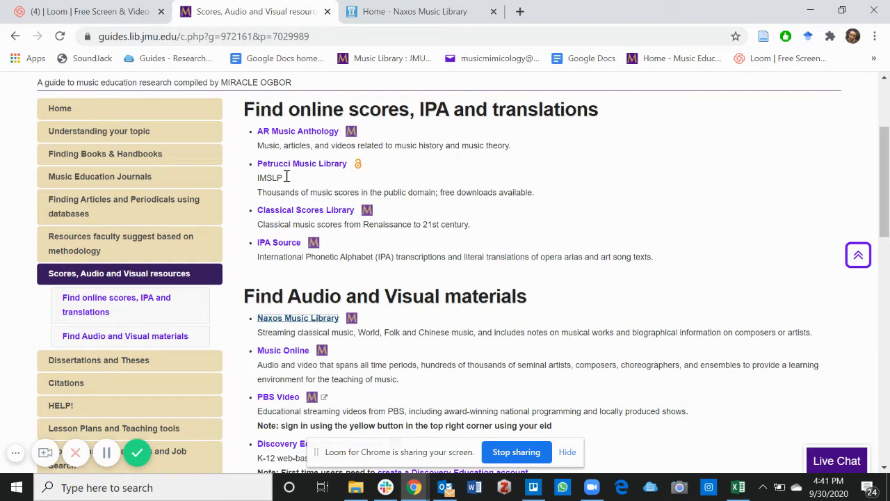
pyautogui.moveTo(309, 219)
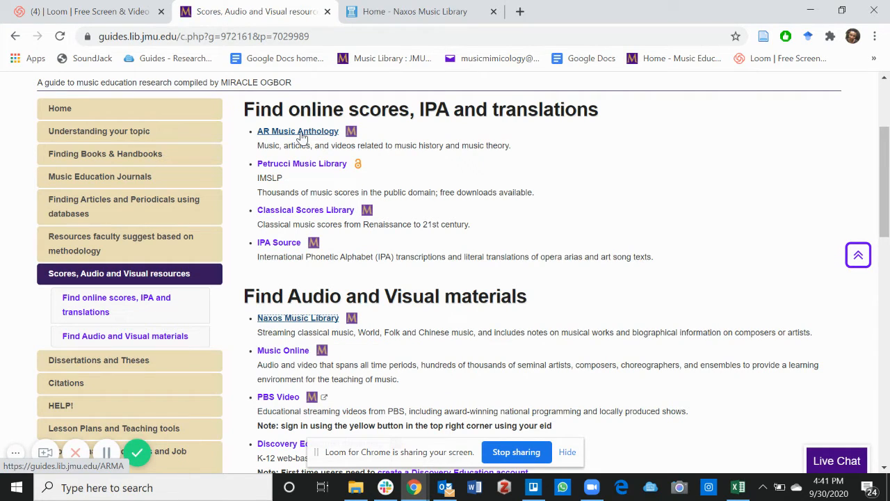
pyautogui.click(297, 131)
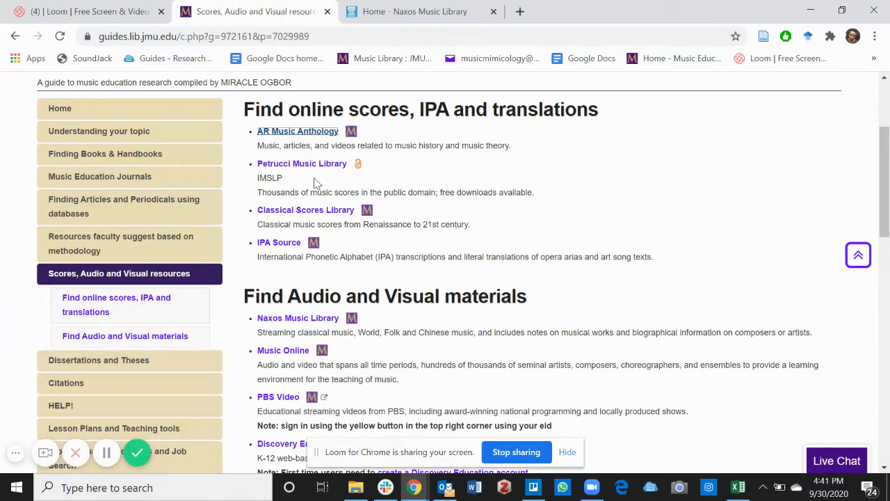
# Open IMSLP from the guide, search 'guitare bizet', and open Bizet's Guitare page
pyautogui.click(301, 164)
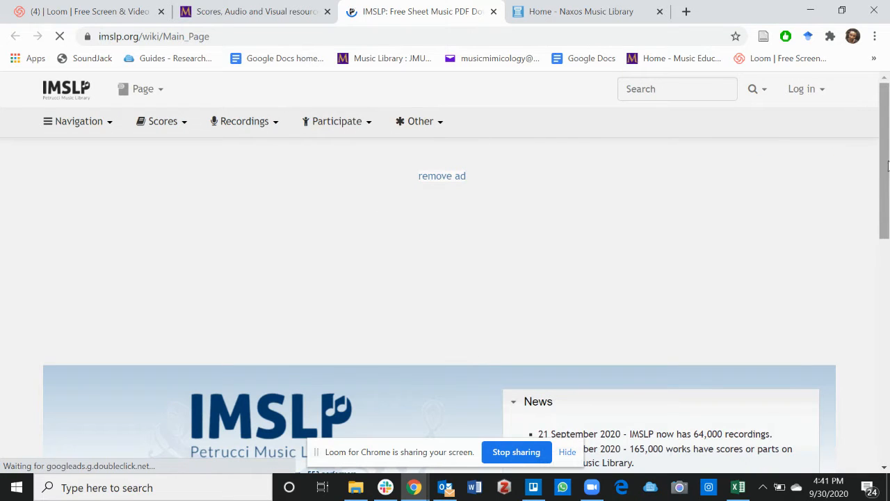
pyautogui.scroll(-3)
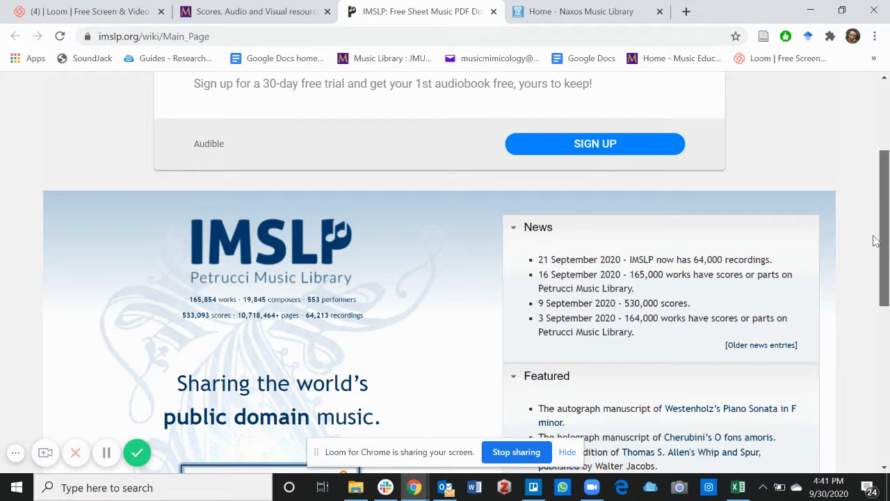
pyautogui.scroll(-3)
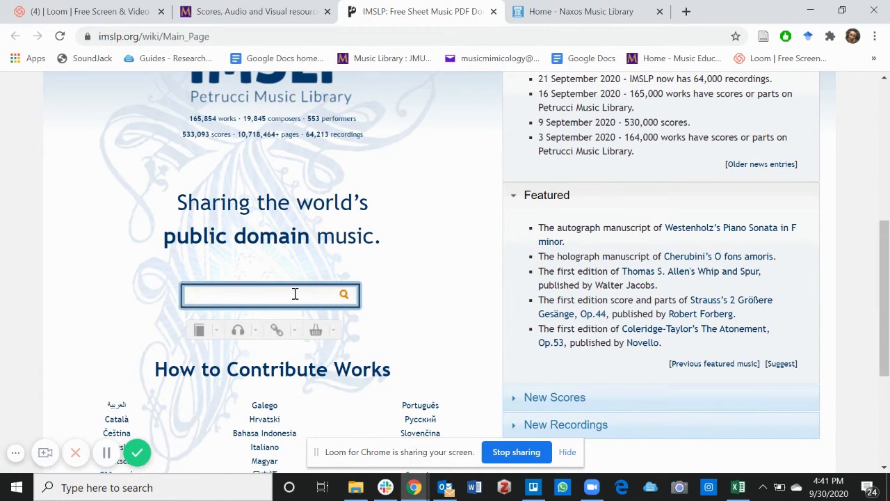
pyautogui.write('guitare bizet')
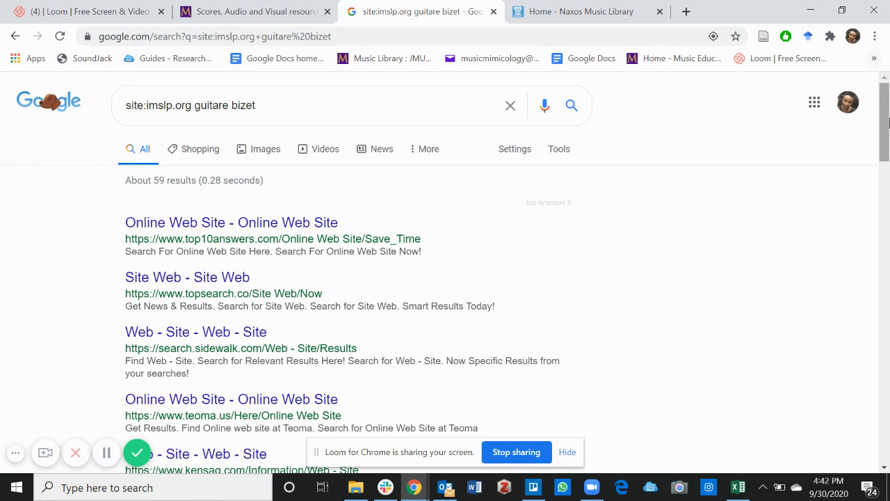
pyautogui.scroll(-3)
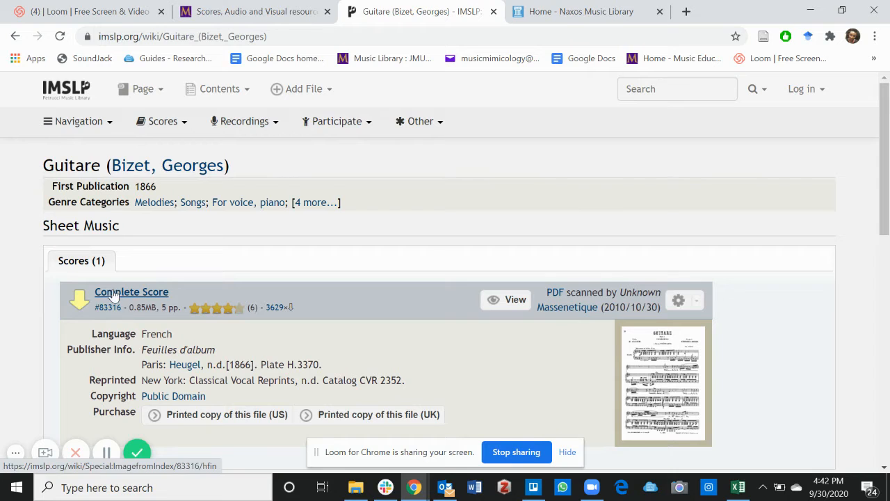
# Download the complete score of Bizet's Guitare and view the five-page PDF
pyautogui.click(131, 292)
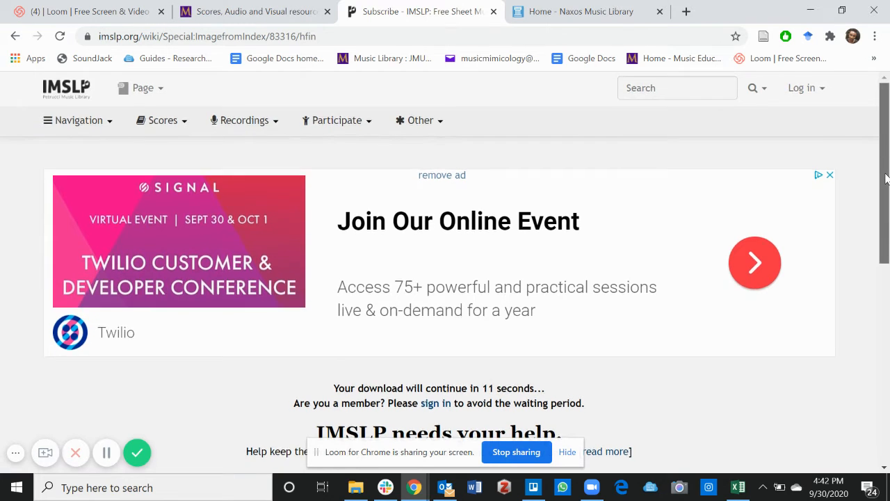
pyautogui.scroll(-3)
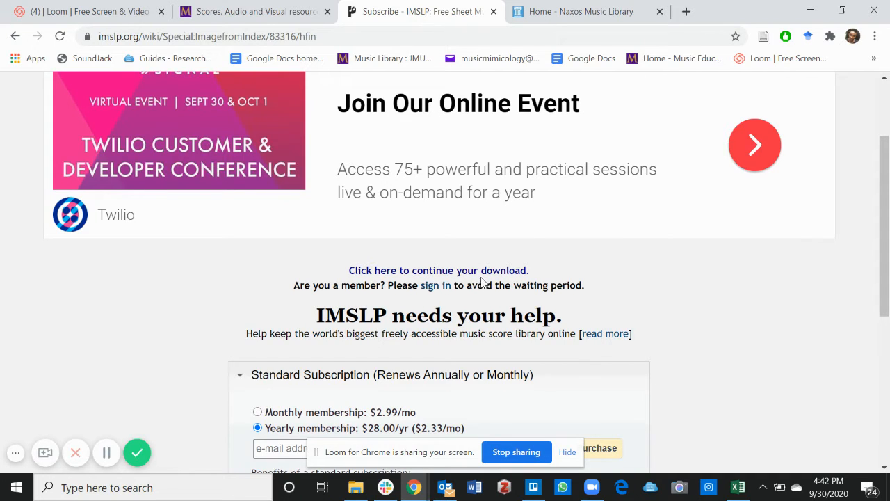
pyautogui.click(438, 270)
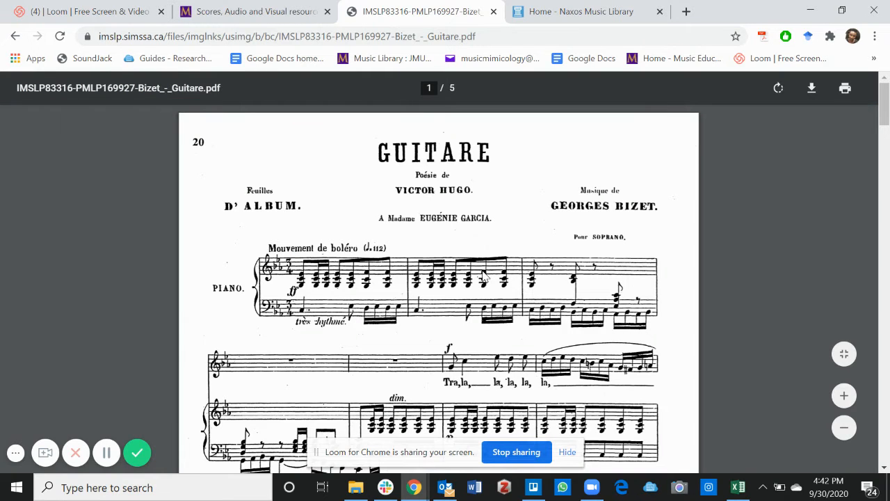
pyautogui.moveTo(494, 9)
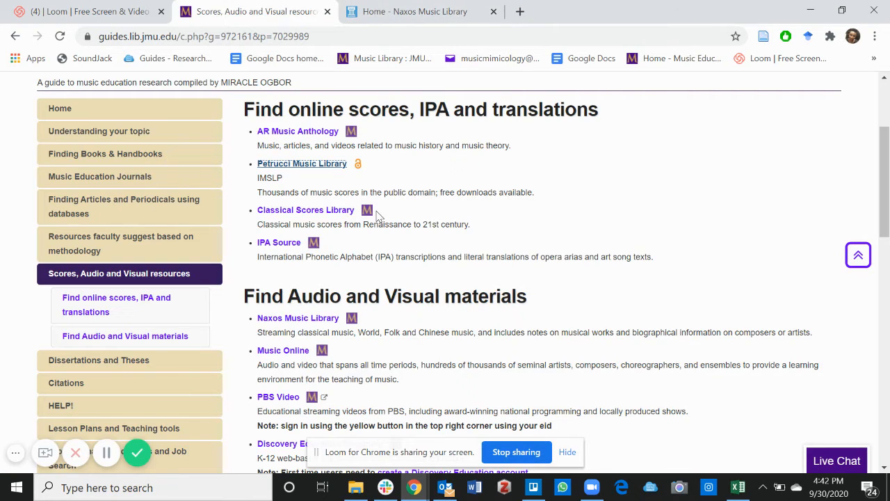
pyautogui.moveTo(289, 249)
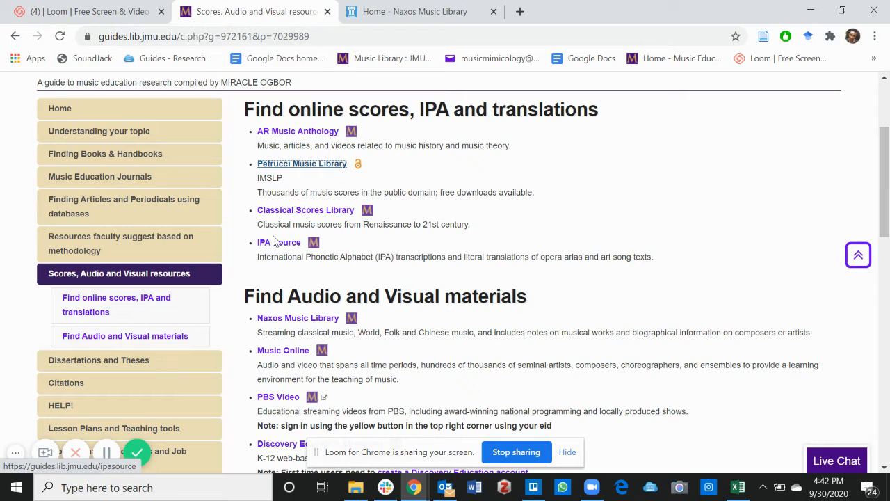
# Open IPA Source through JMU access with 'nel cor piu non mi sento' as the search
pyautogui.click(268, 242)
pyautogui.write('nel cor piu non mi sento')
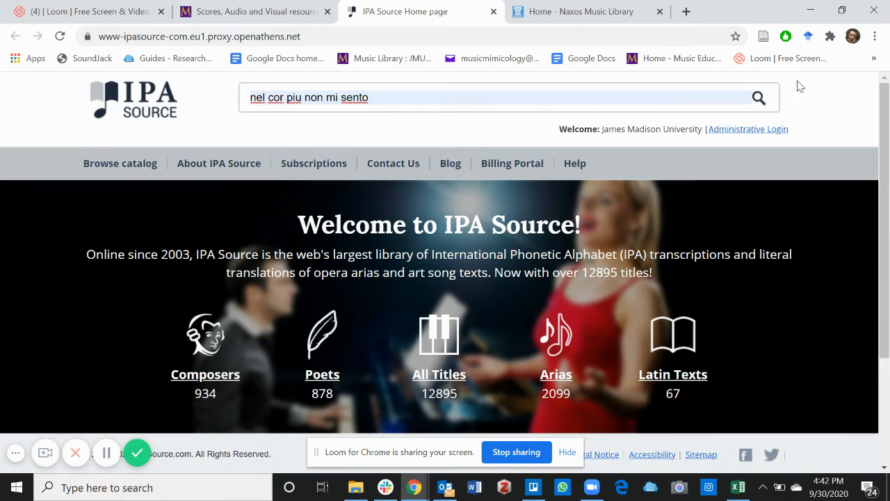
# Run the aria search and scroll through the Nel cor più non mi sento transcription preview
pyautogui.click(758, 98)
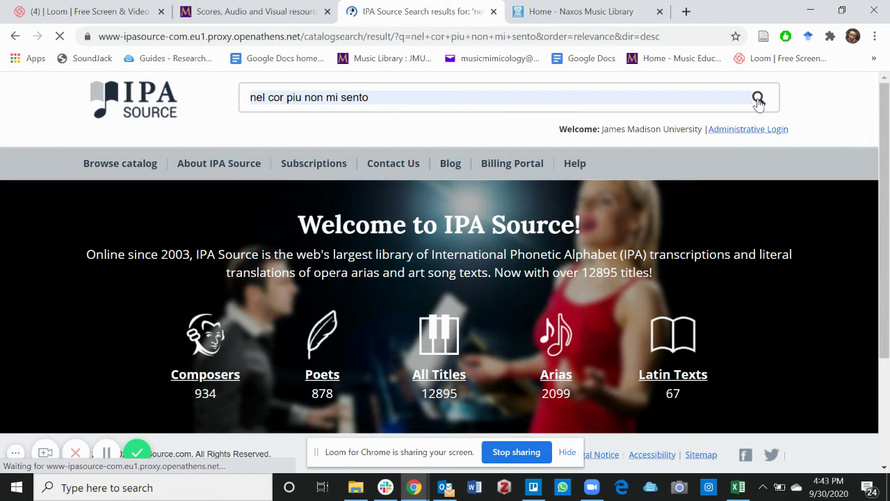
pyautogui.click(758, 97)
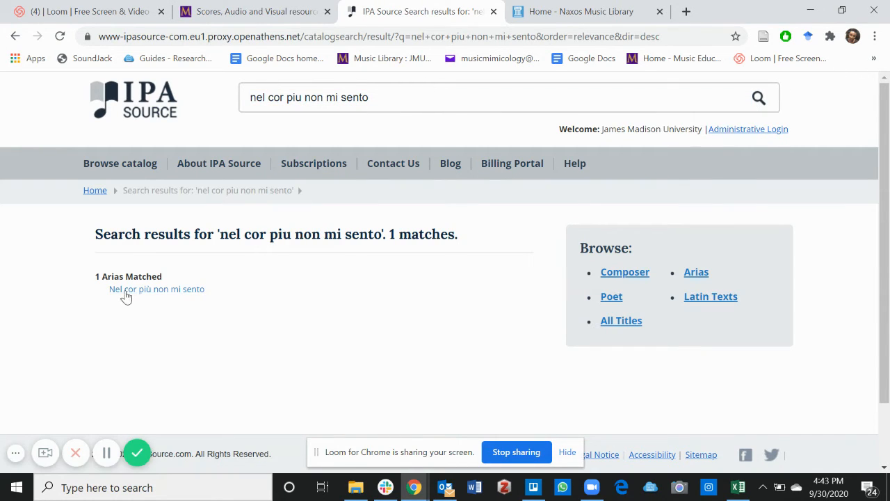
pyautogui.click(157, 289)
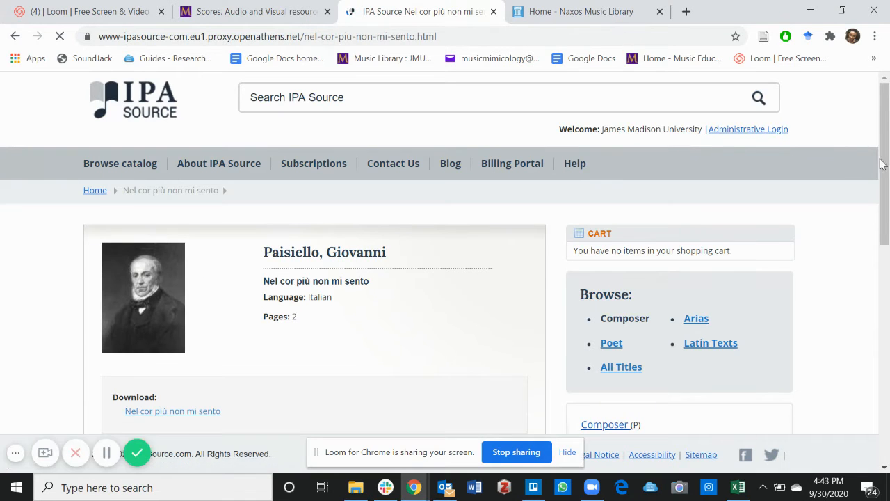
pyautogui.scroll(-3)
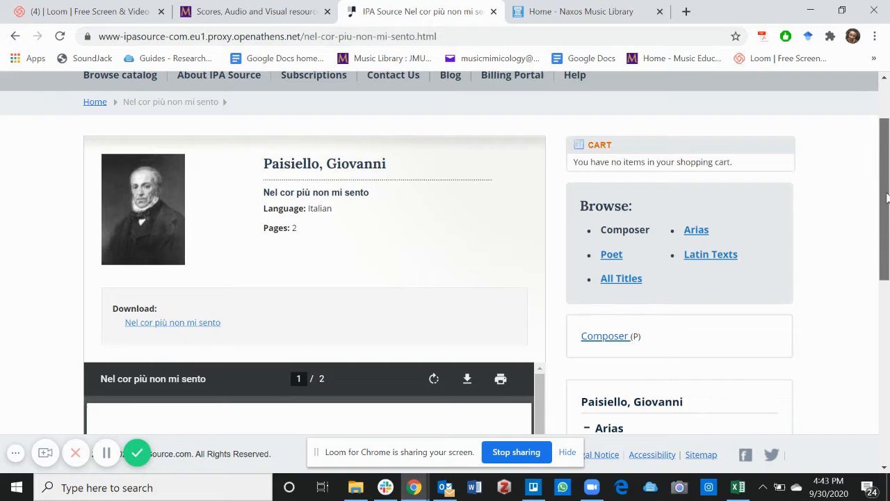
pyautogui.scroll(-3)
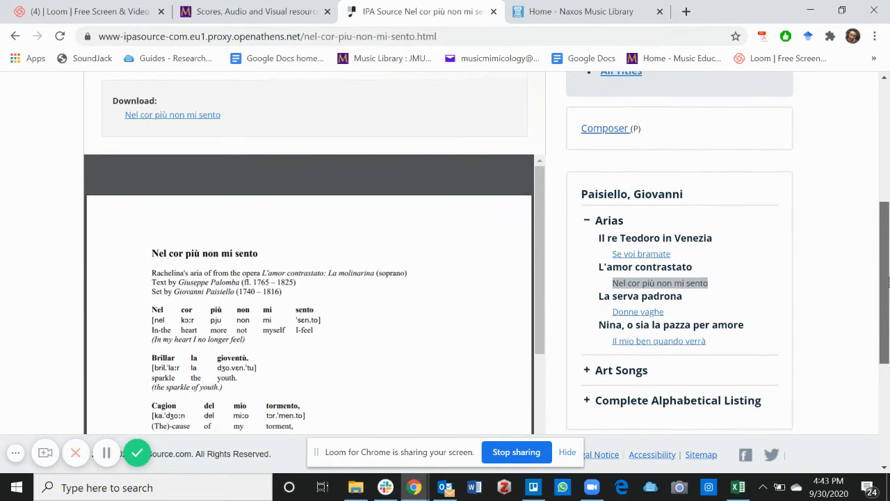
pyautogui.scroll(-3)
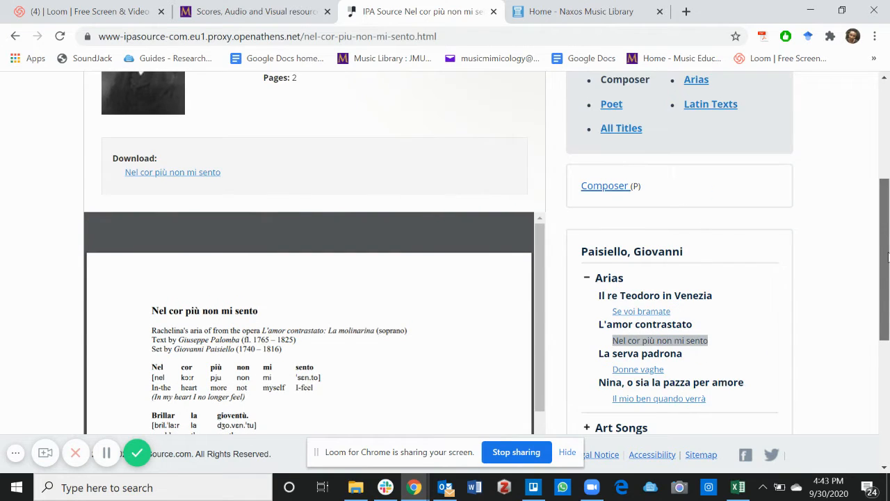
pyautogui.scroll(3)
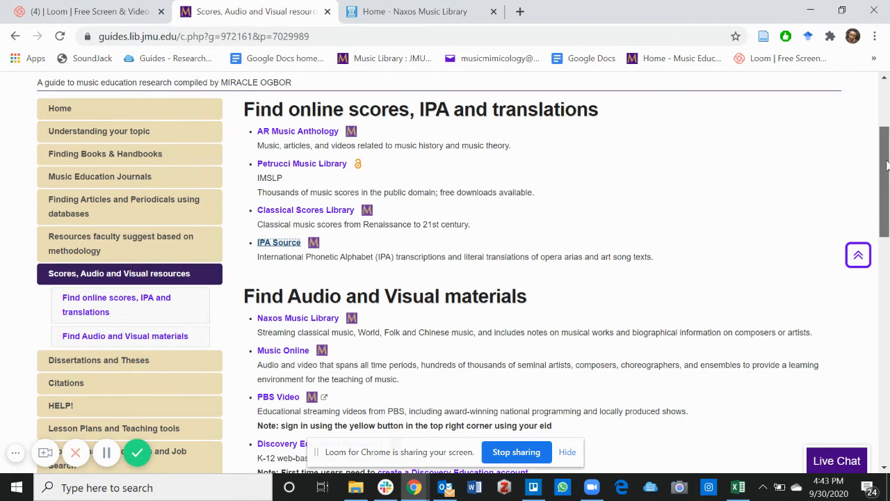
# Scroll down to the Find Audio and Visual materials list, Naxos through Storyblocks Audio
pyautogui.scroll(-3)
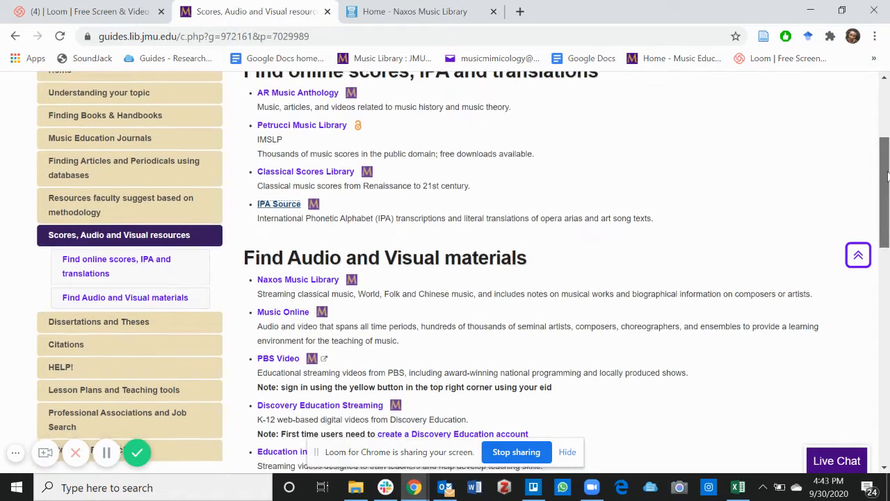
pyautogui.scroll(-3)
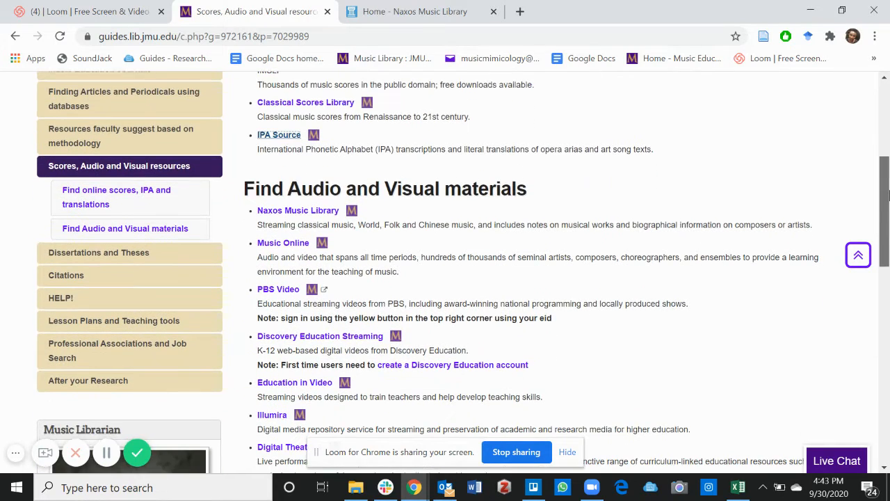
pyautogui.scroll(-3)
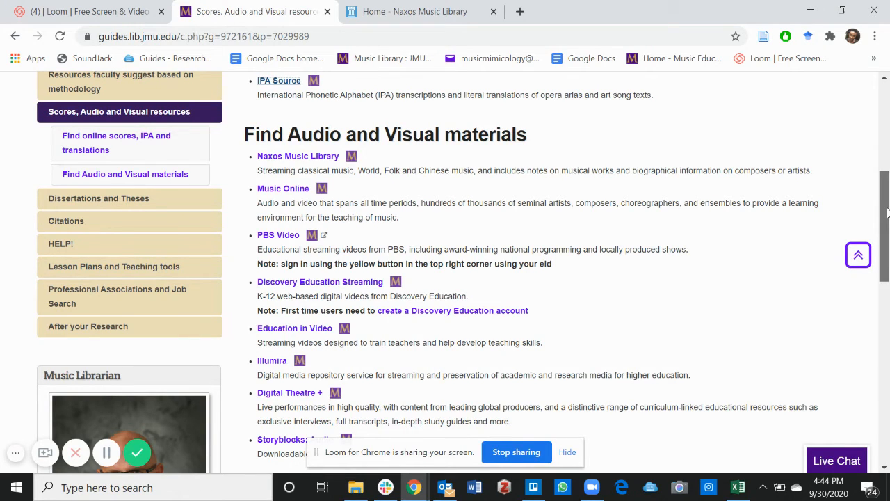
pyautogui.scroll(-3)
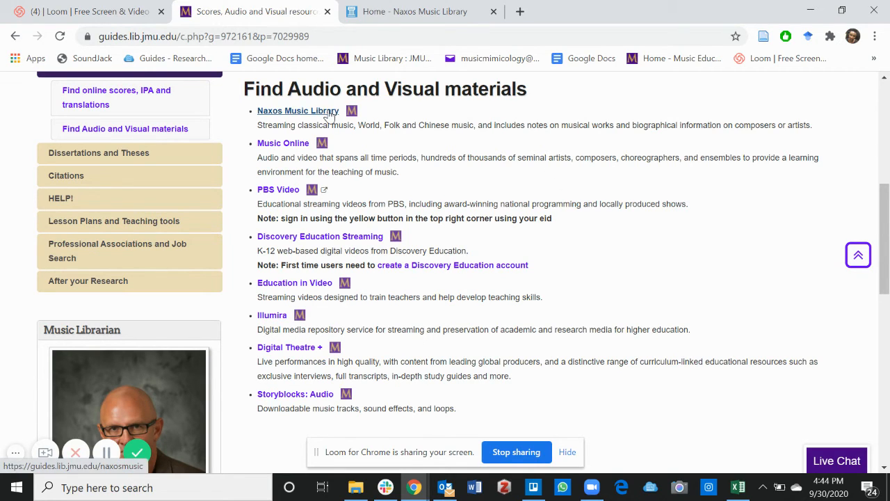
# Open Naxos Music Library and enter 'pace pace mio dio verdi' in Keyword Search
pyautogui.click(297, 111)
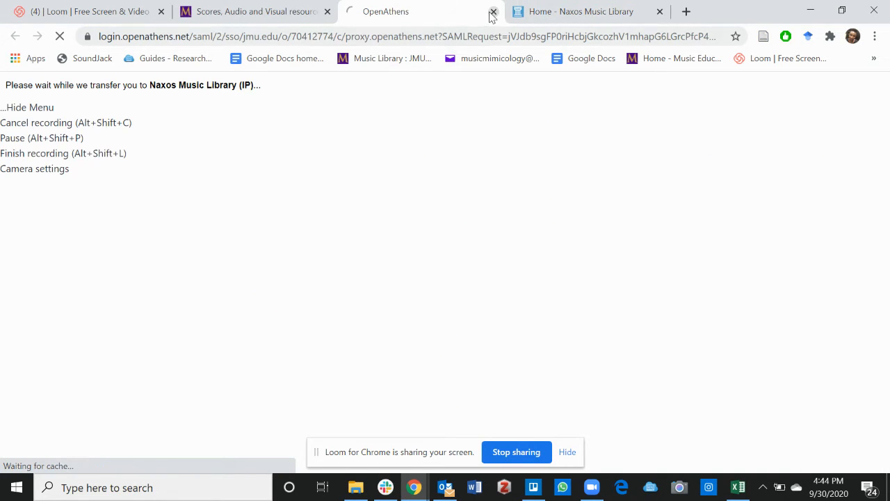
pyautogui.click(574, 11)
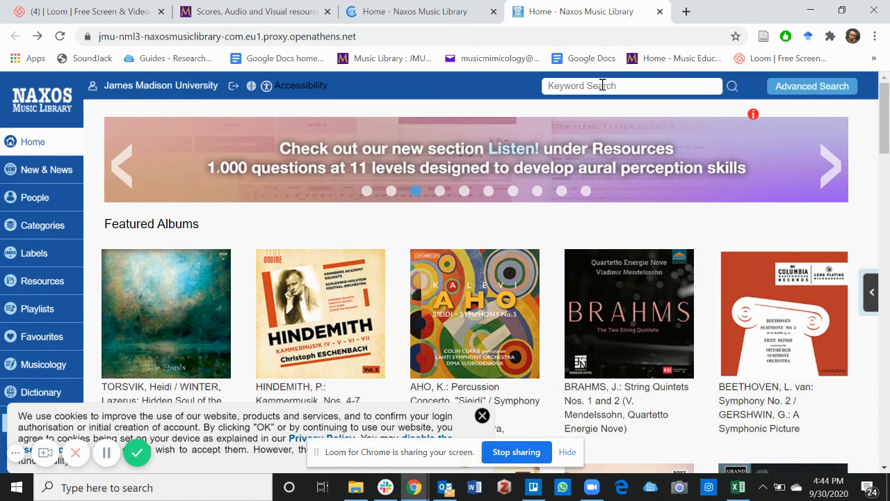
pyautogui.write('p')
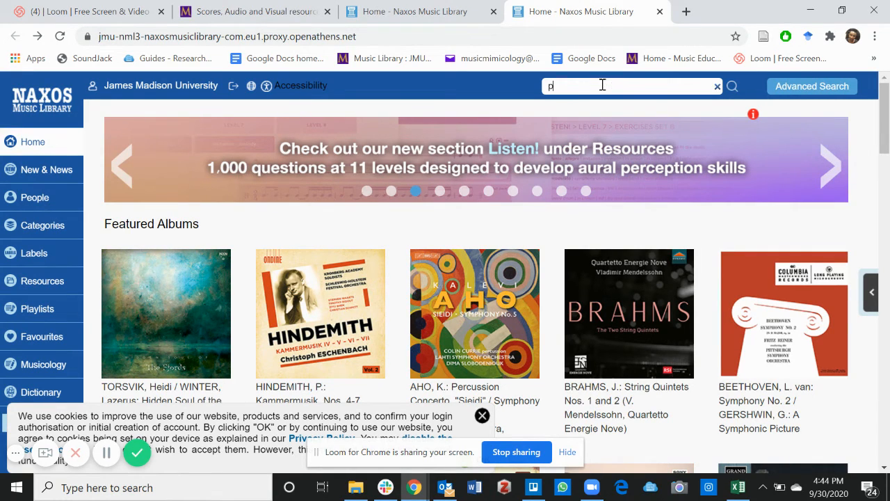
pyautogui.write('ace')
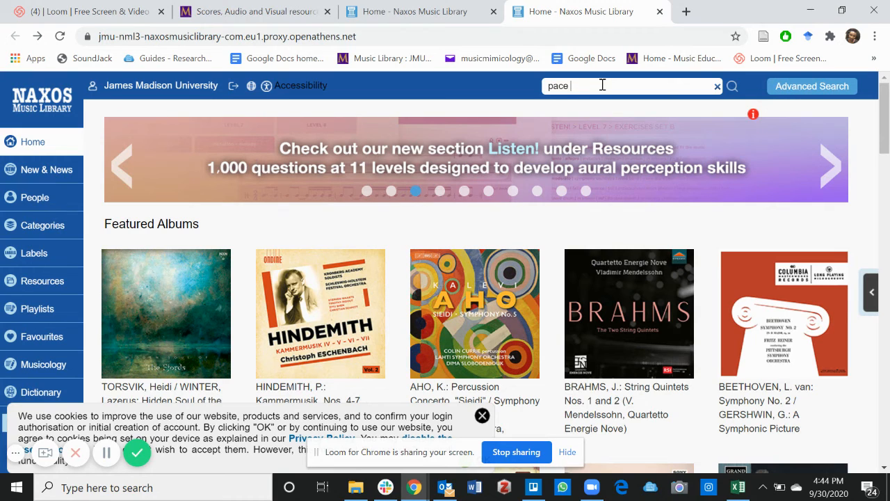
pyautogui.write('pace m')
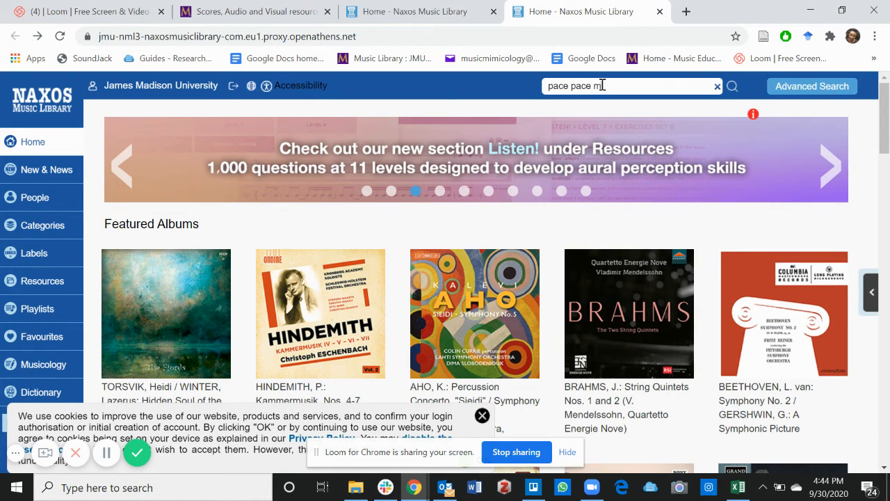
pyautogui.write('i dio')
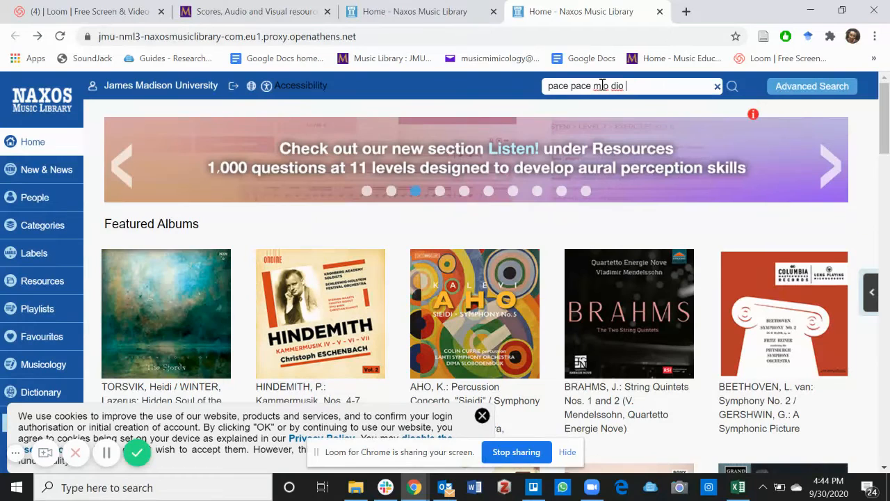
pyautogui.write('verdi')
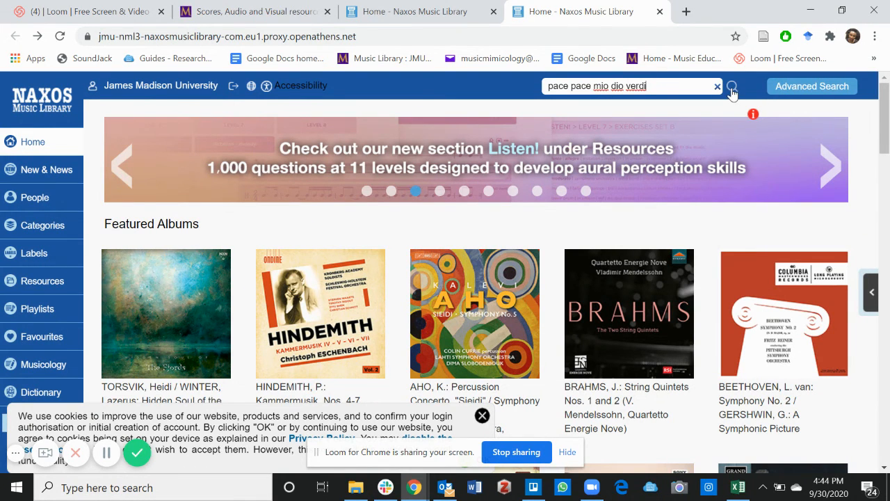
# Run the search and scroll through the 160 results
pyautogui.click(733, 86)
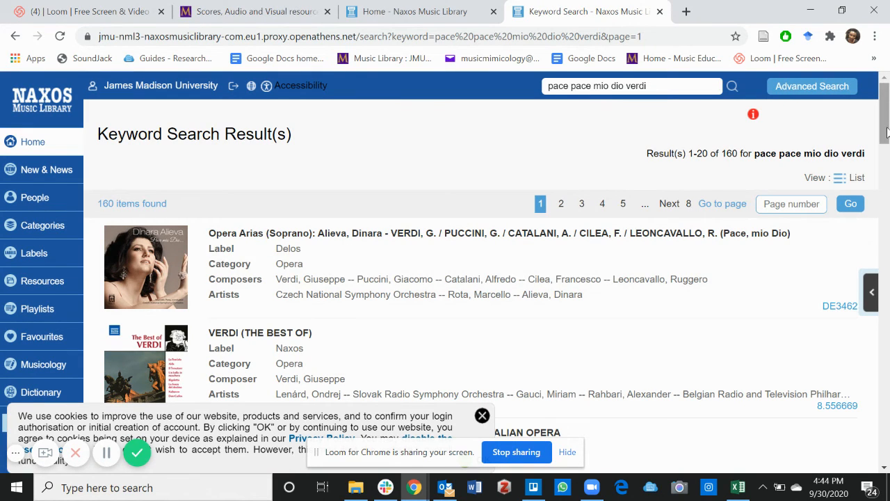
pyautogui.scroll(-3)
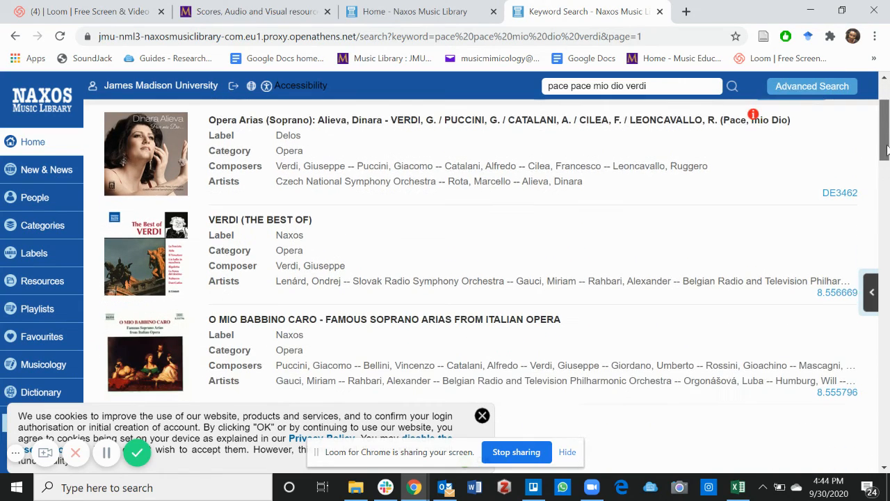
pyautogui.scroll(-3)
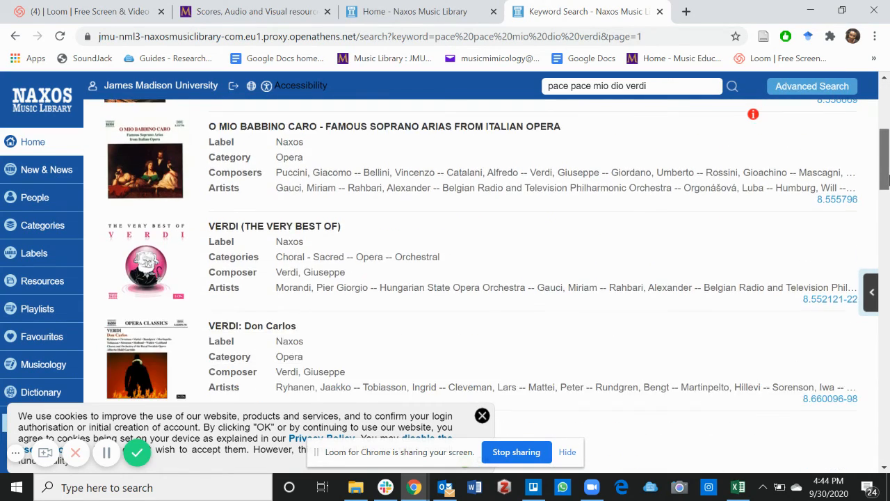
pyautogui.scroll(-3)
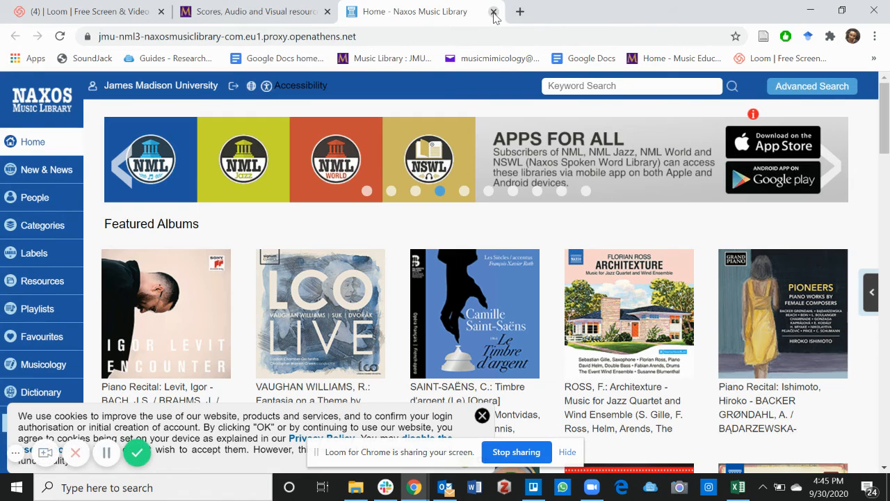
# Close the Naxos tab to return to the Music Education guide page
pyautogui.click(491, 12)
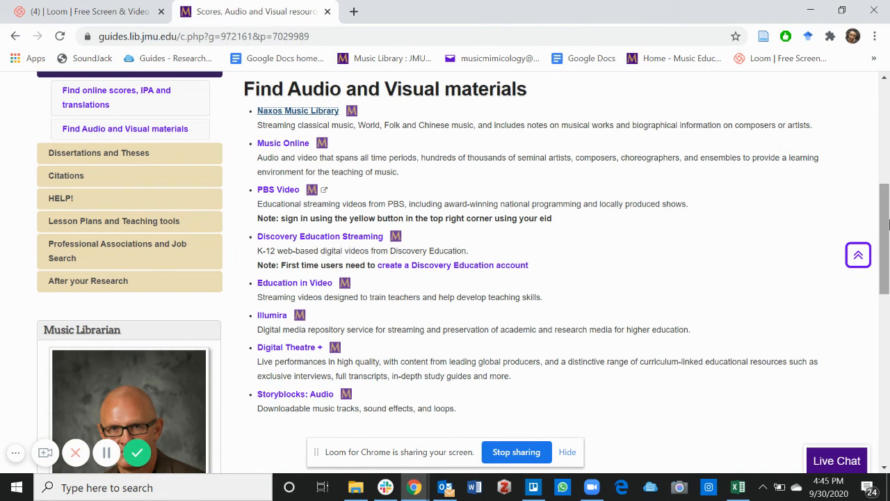
pyautogui.scroll(-3)
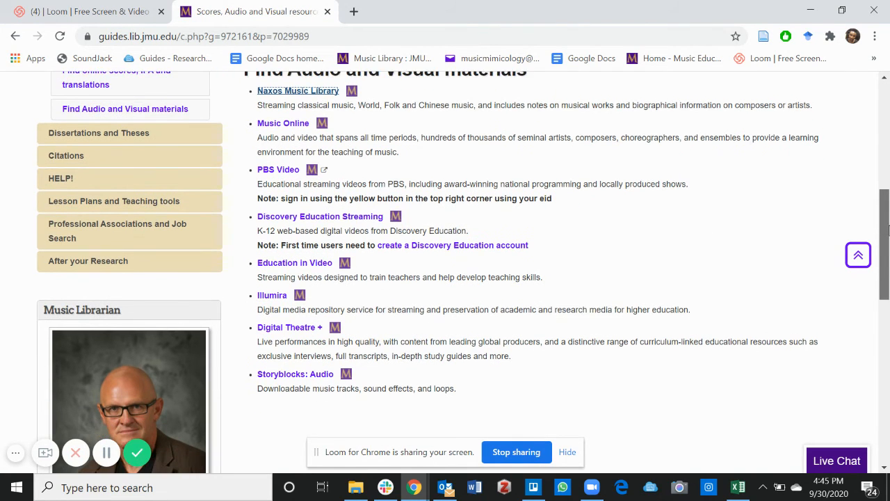
pyautogui.scroll(-3)
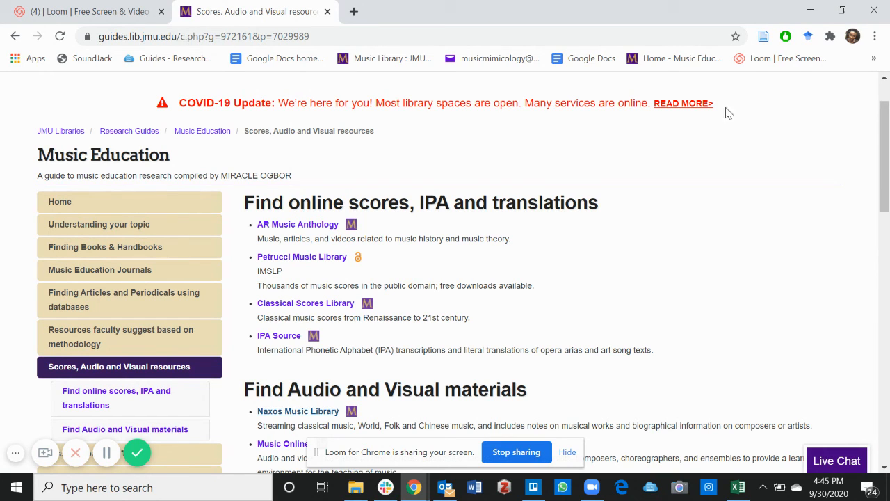
pyautogui.moveTo(138, 452)
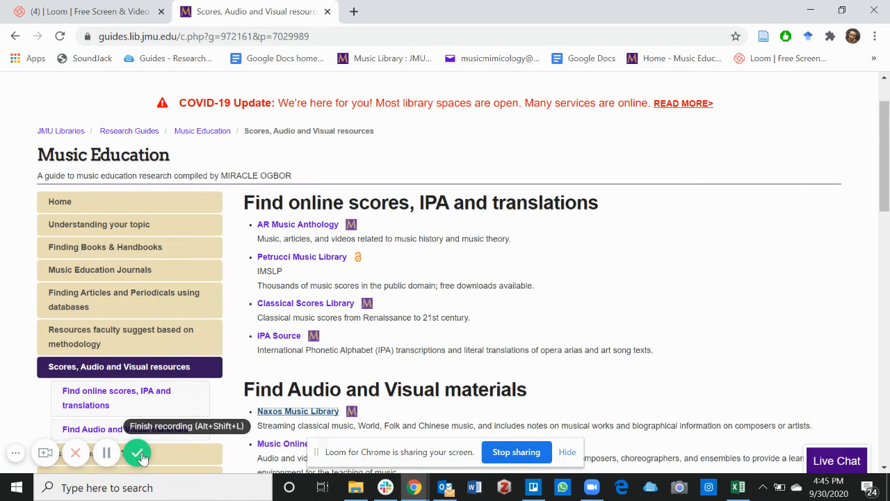